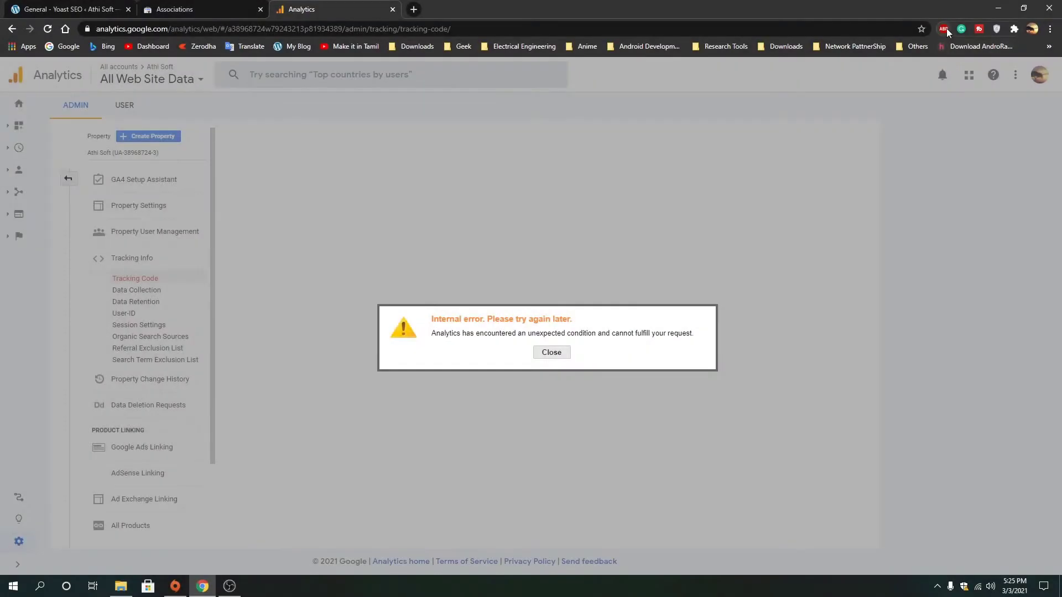
Leave the Analytics internal error behind and bring up the Google homepage in a new window
click(943, 28)
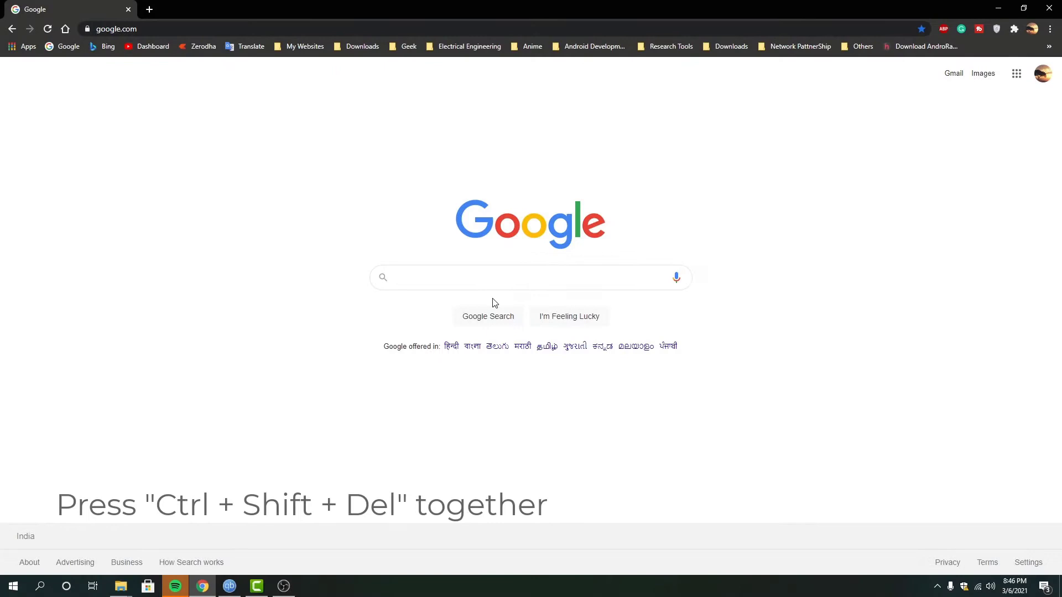
Clear Chrome's browsing history, cookies and cached files for all time via Ctrl+Shift+Del
key(Ctrl+Shift+Delete)
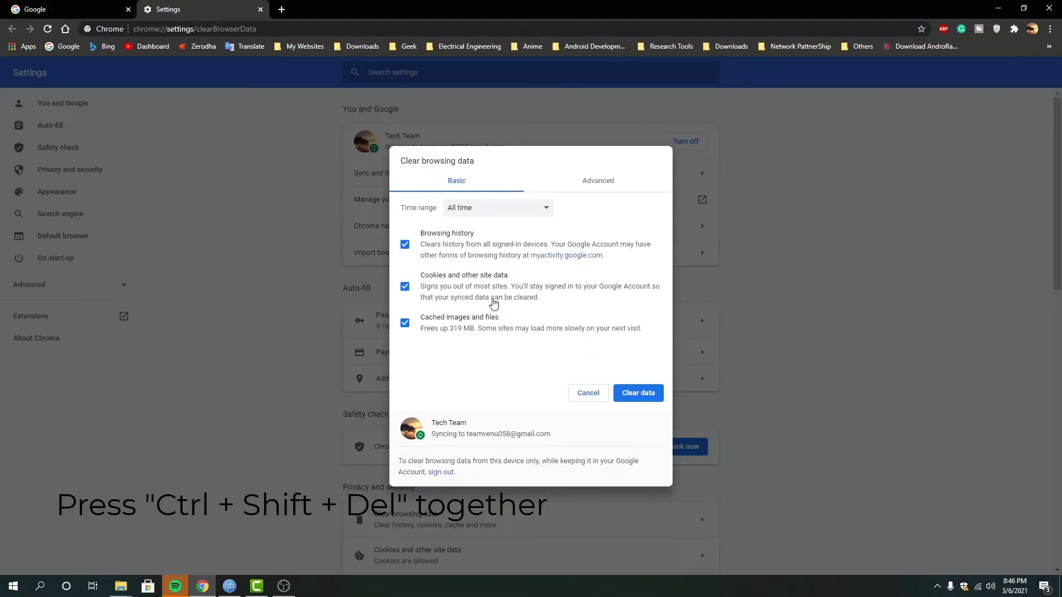
mouse_move(499, 214)
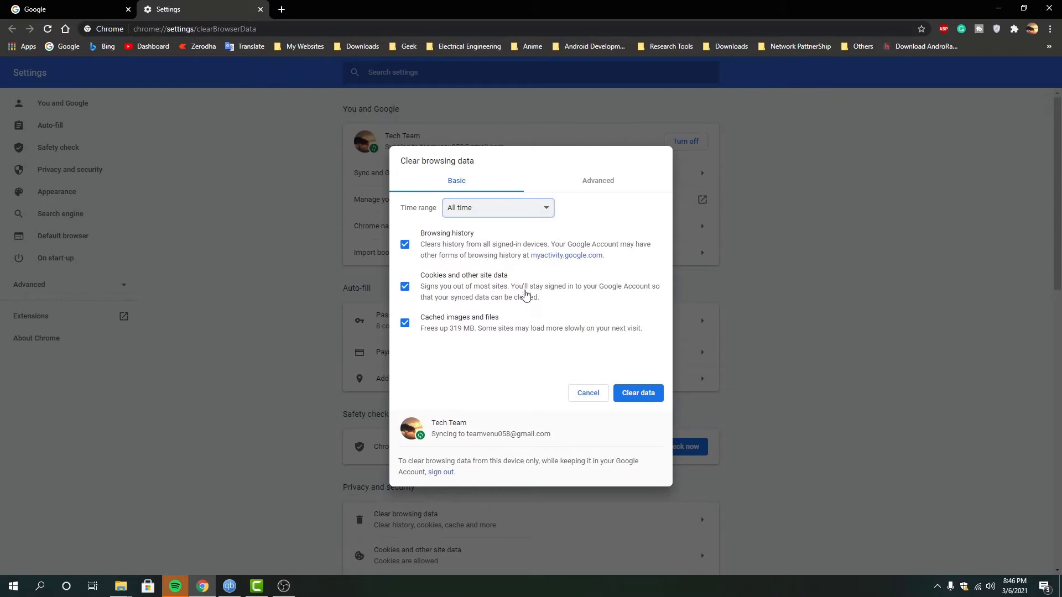
mouse_move(637, 393)
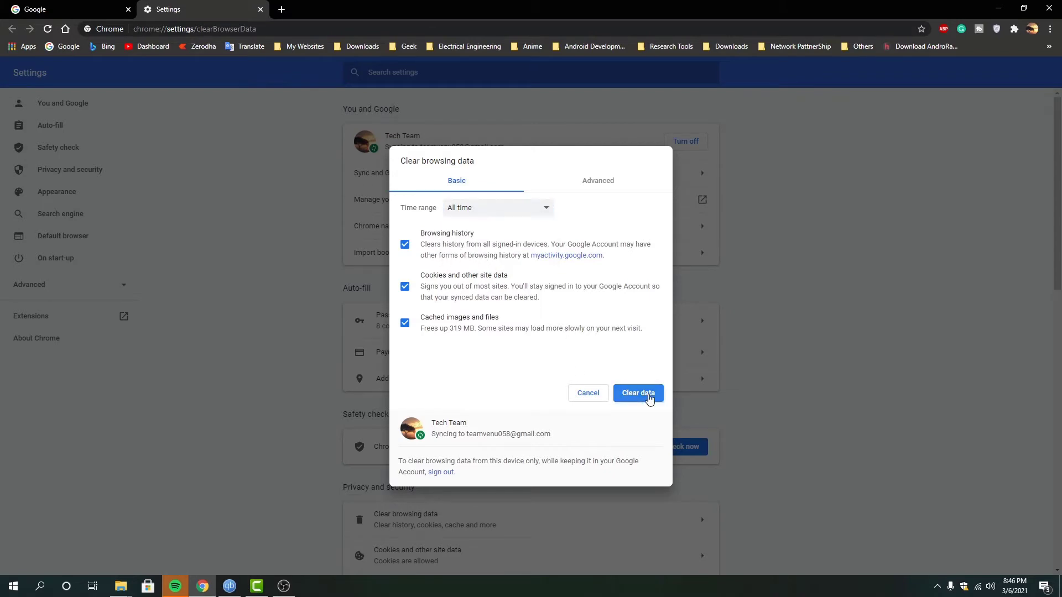
click(638, 393)
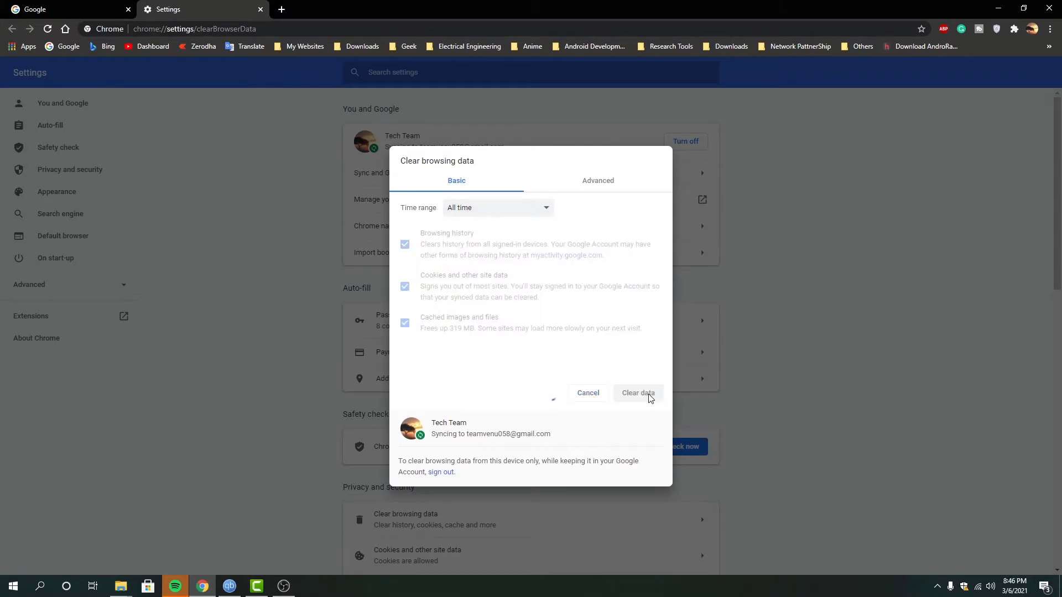
click(636, 393)
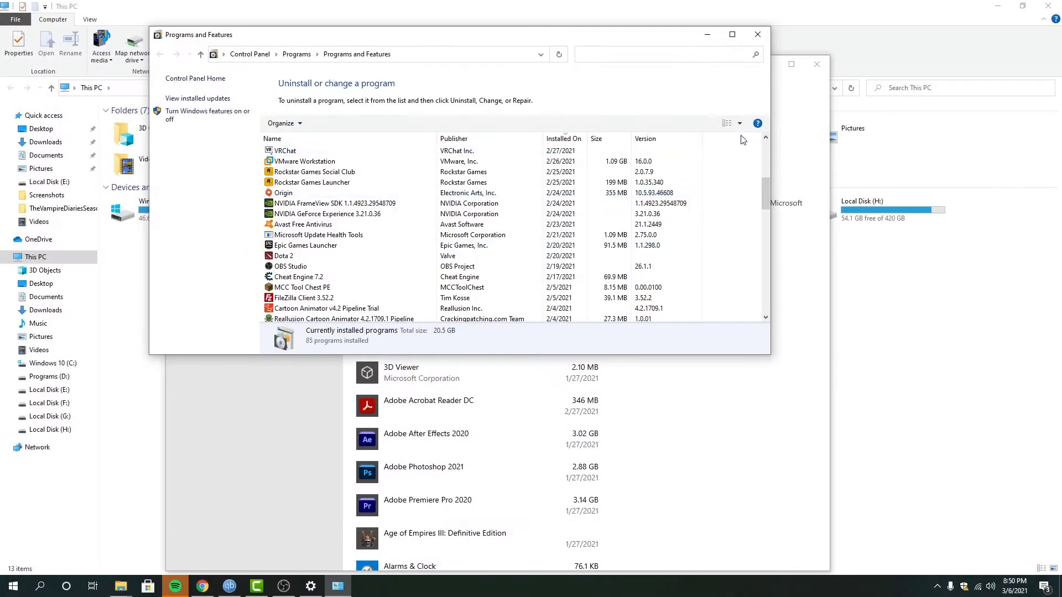
Show installed programs as large icons and uninstall Google Chrome from Programs and Features
click(725, 123)
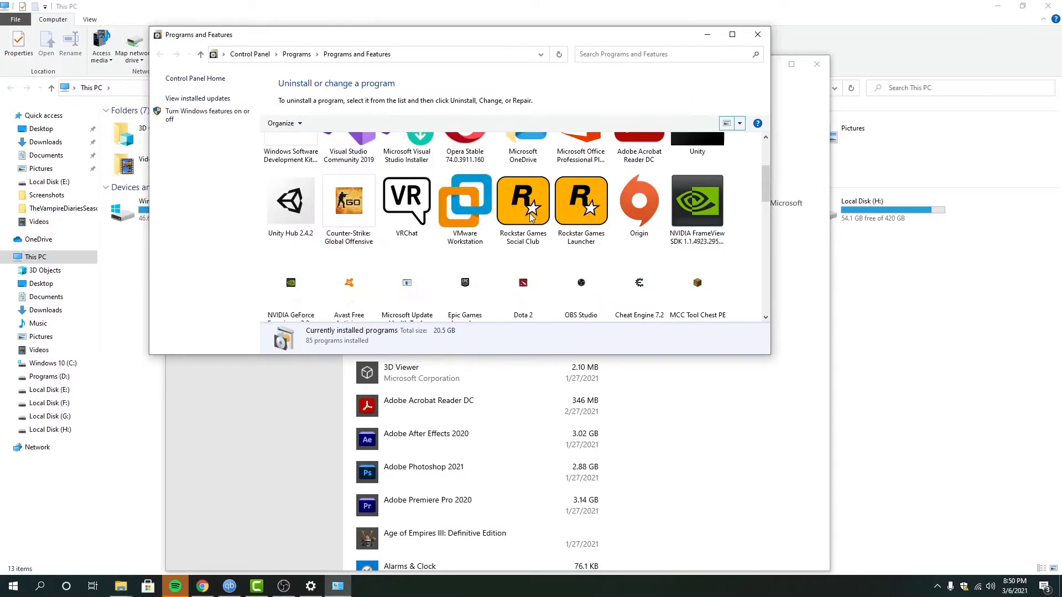
click(465, 166)
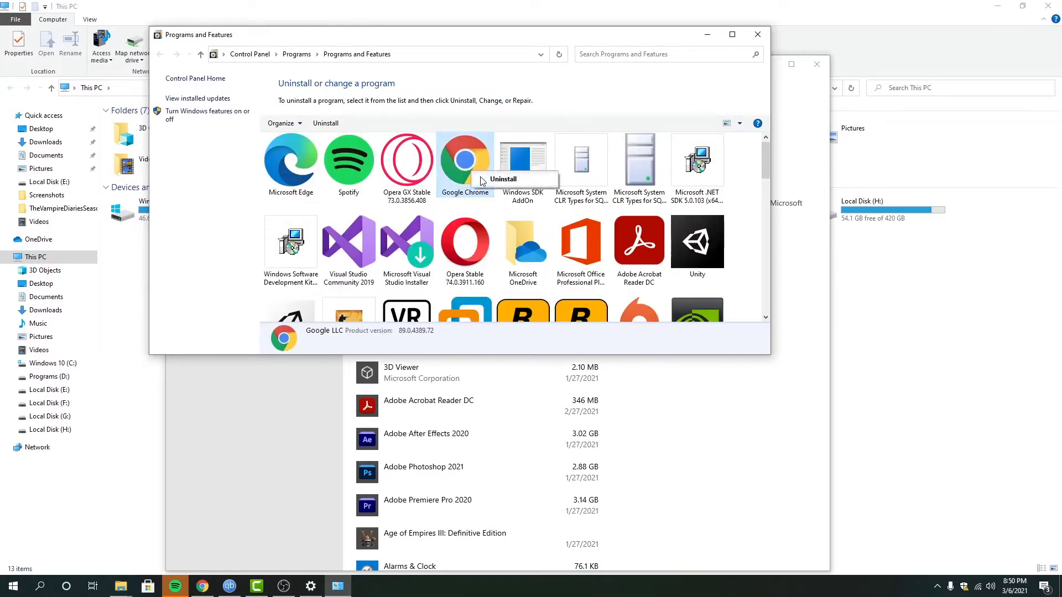
click(503, 179)
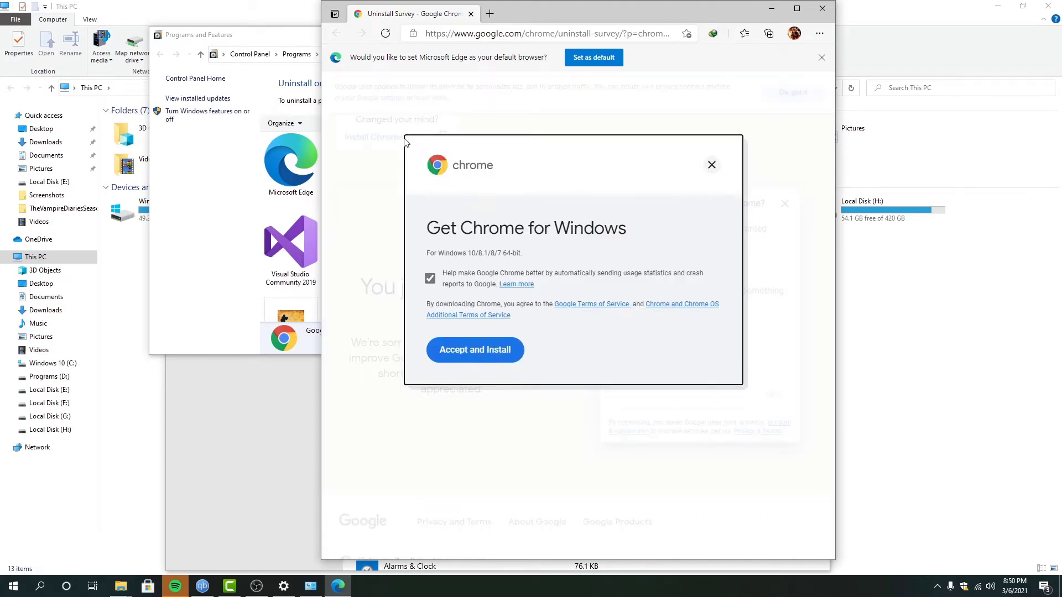
Accept and download the Chrome installer in Edge, then run it to reinstall Chrome
click(475, 350)
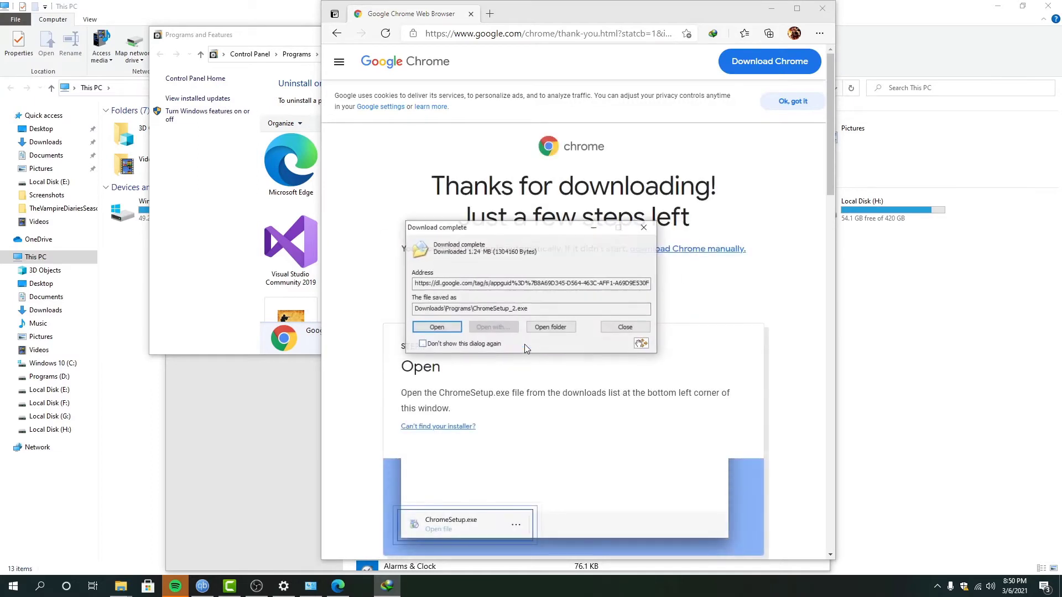
click(437, 327)
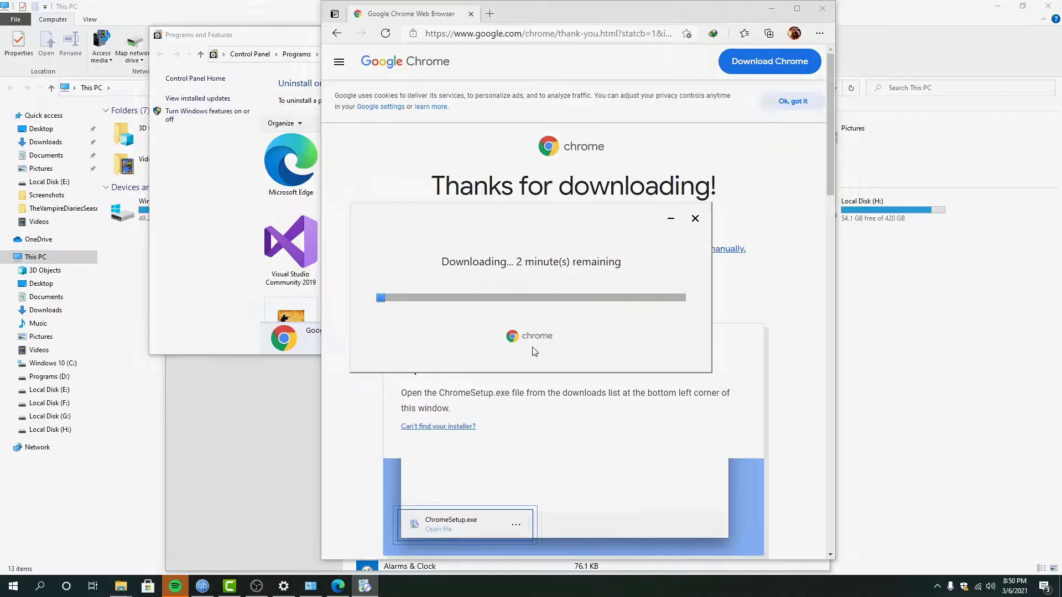
click(694, 218)
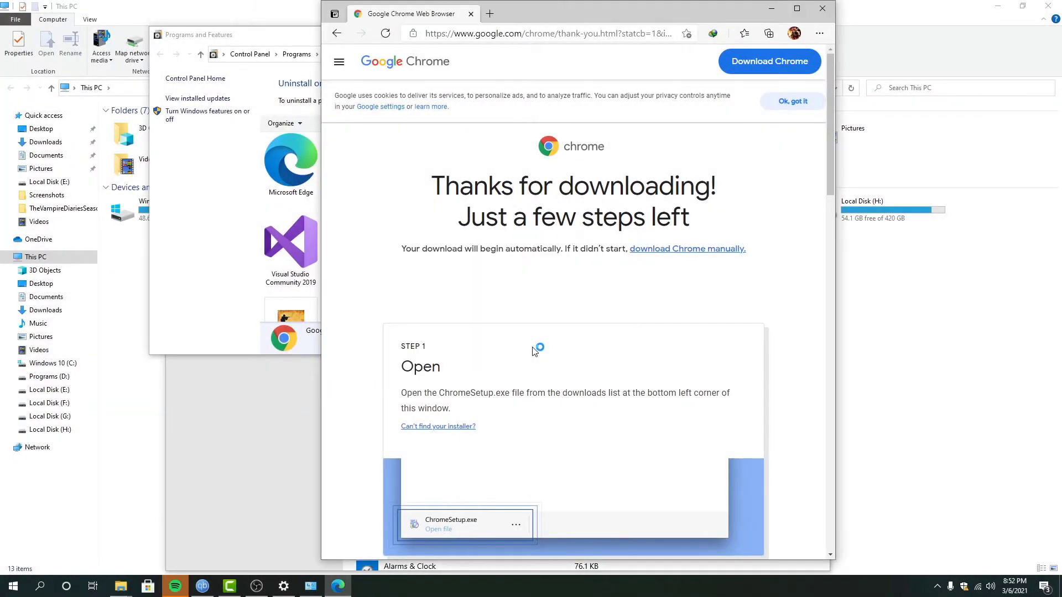
click(437, 529)
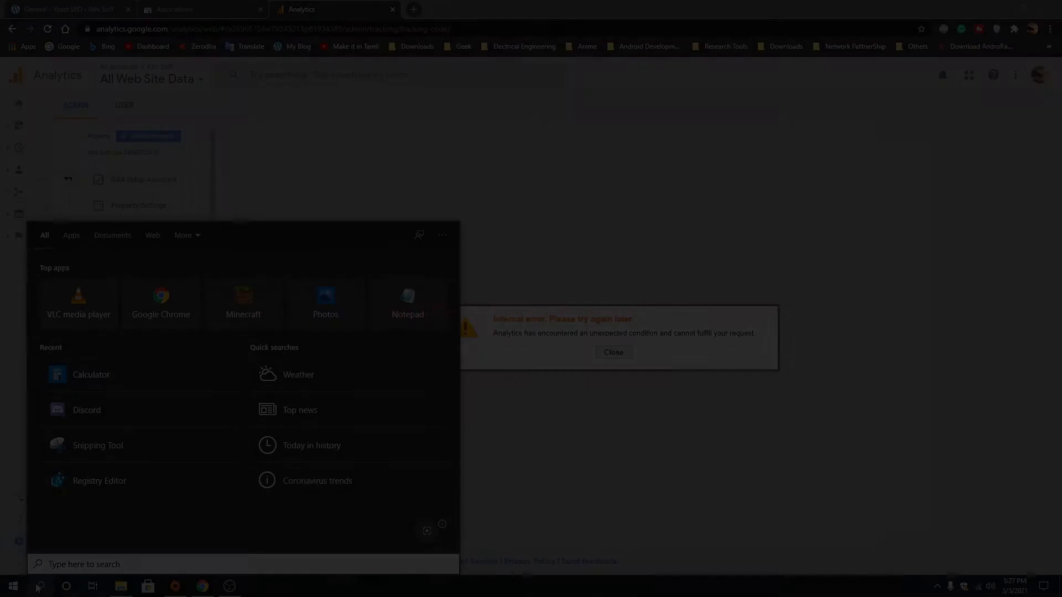
Search 'Opera GX Browser' from the Start menu and launch it
text(ope)
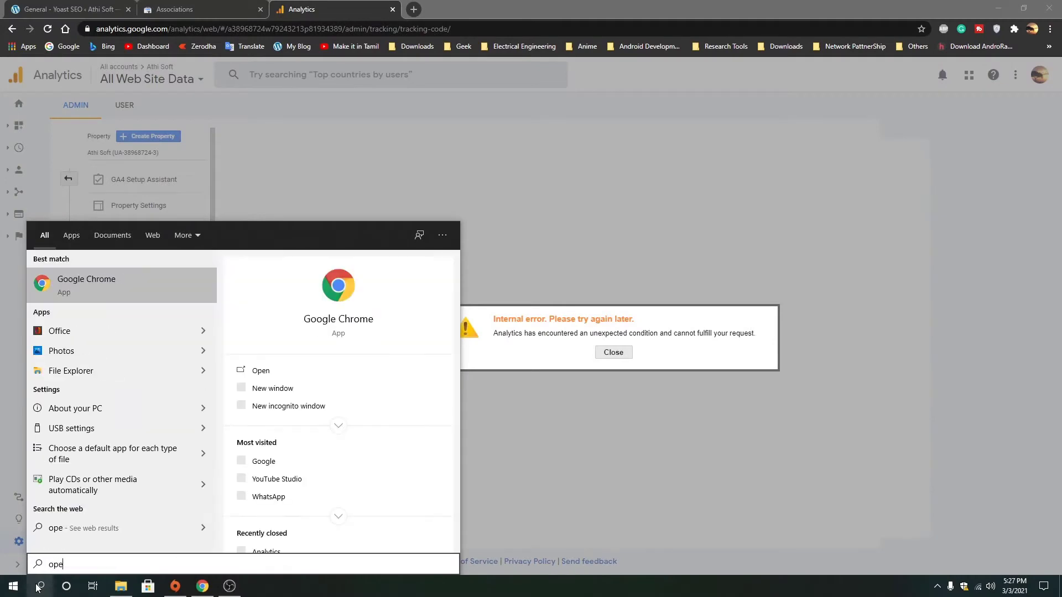
text(Opera GX Browser)
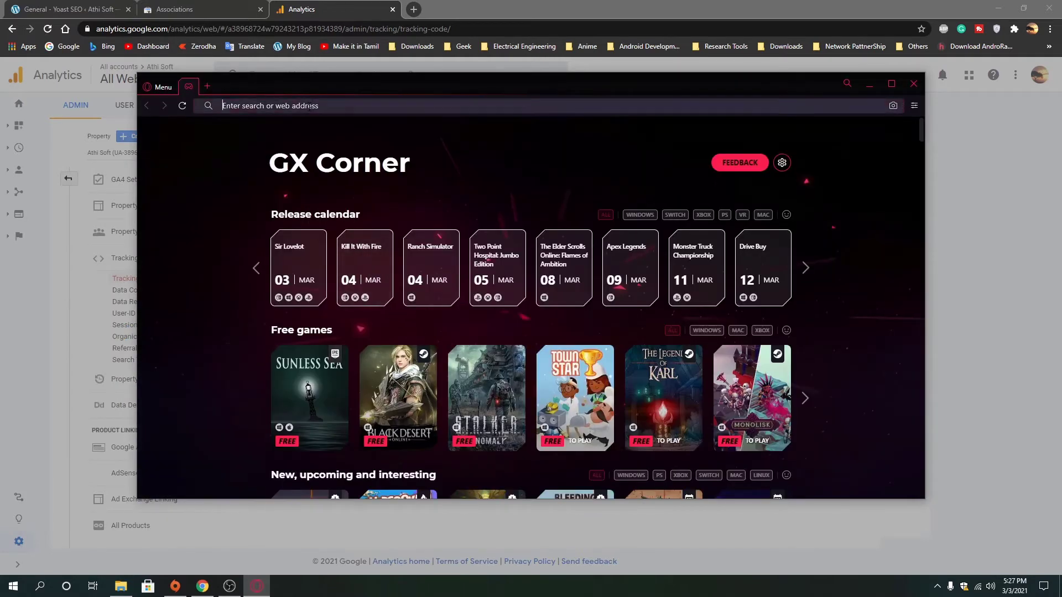
Search the web for 'google analytics' and open the Analytics site from the results
text(google ana)
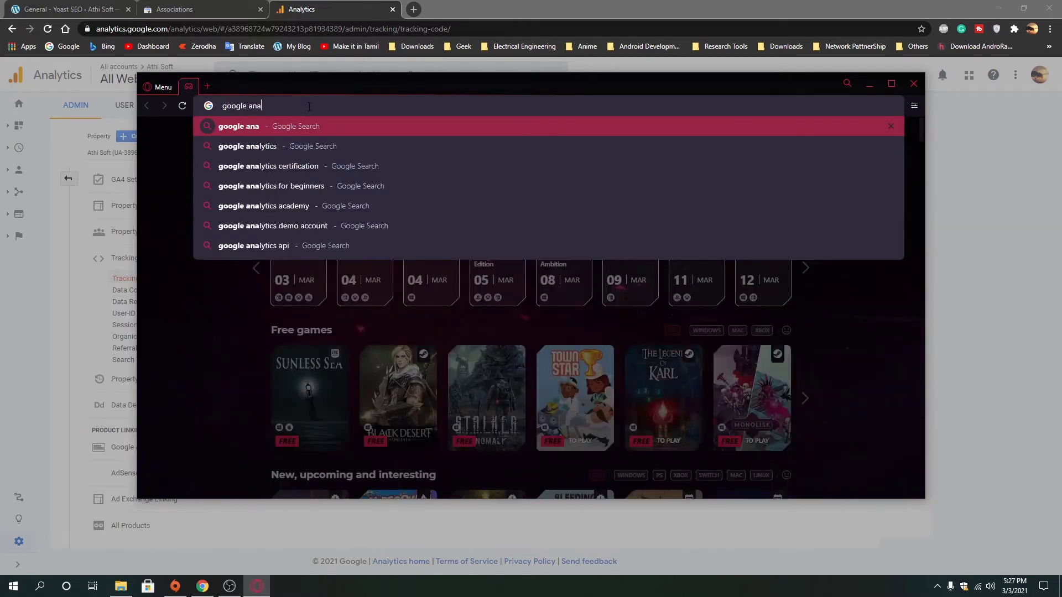
click(247, 145)
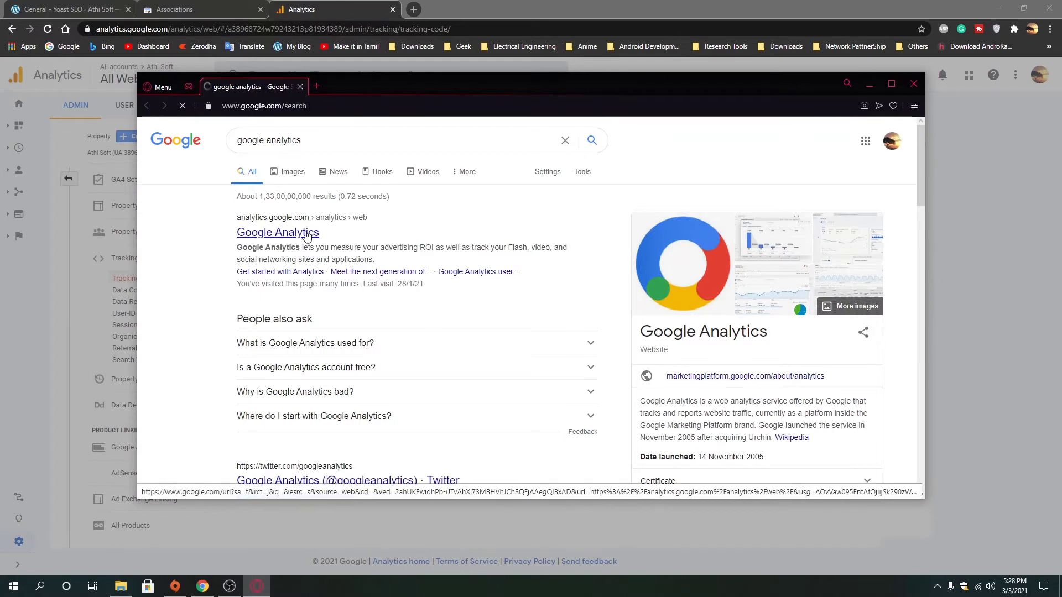
click(277, 231)
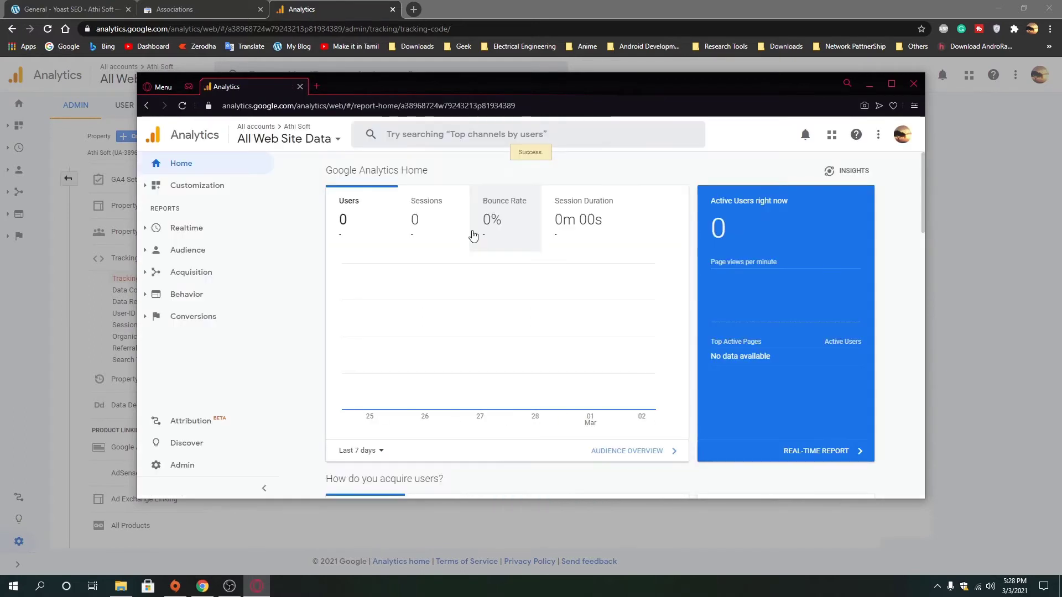
mouse_move(227, 465)
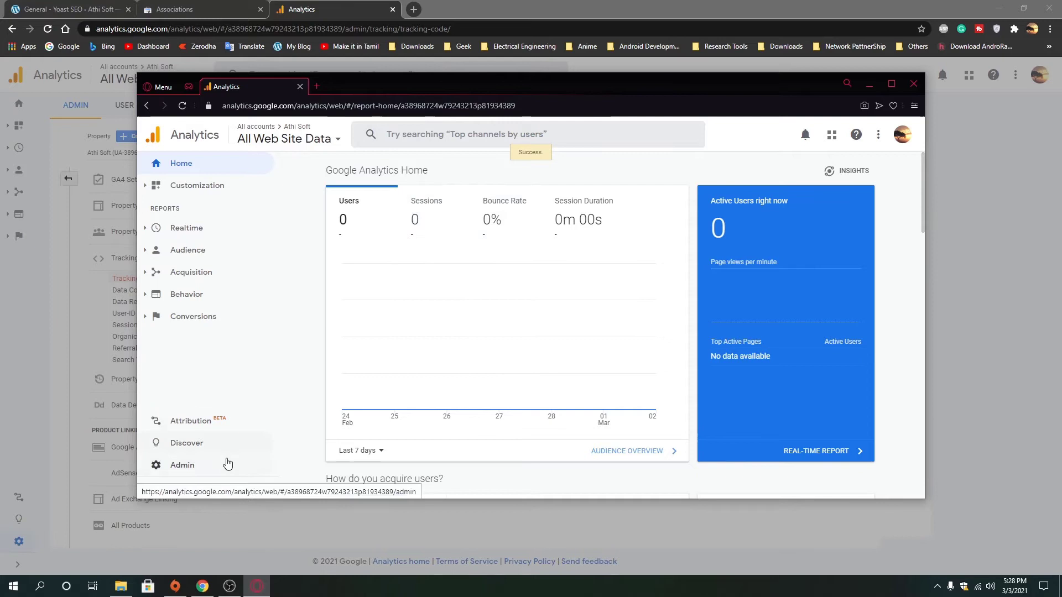
Go through Admin > Tracking Info to the Tracking Code page, now showing the Global Site Tag
click(182, 465)
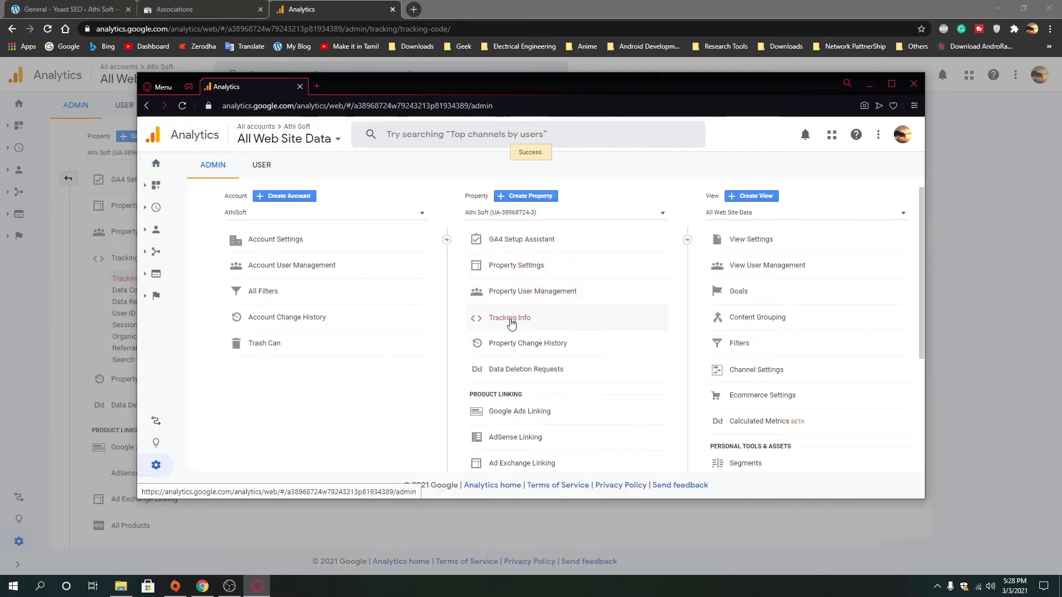
click(510, 318)
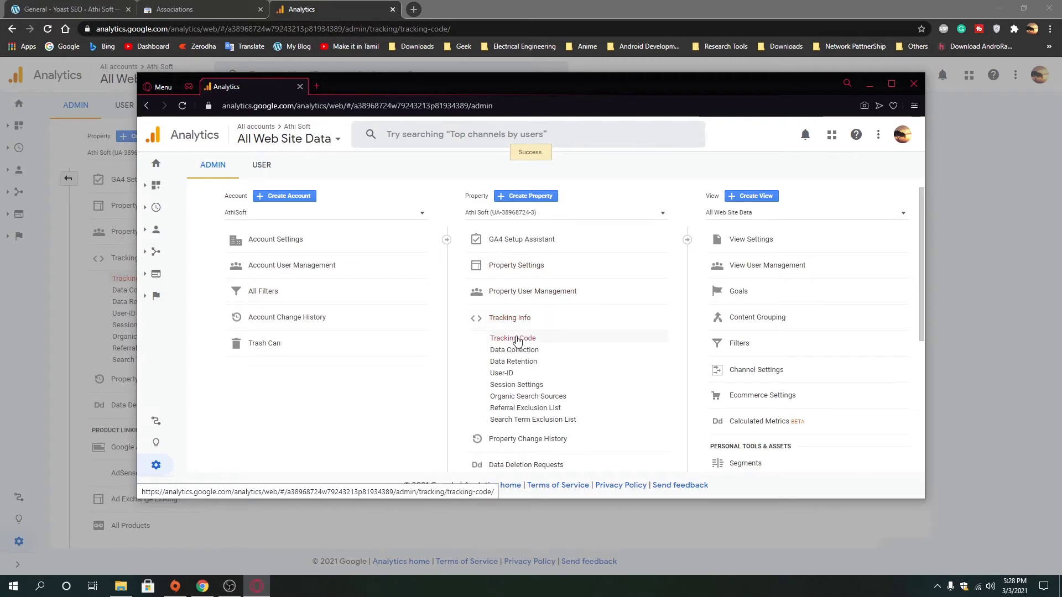
click(513, 338)
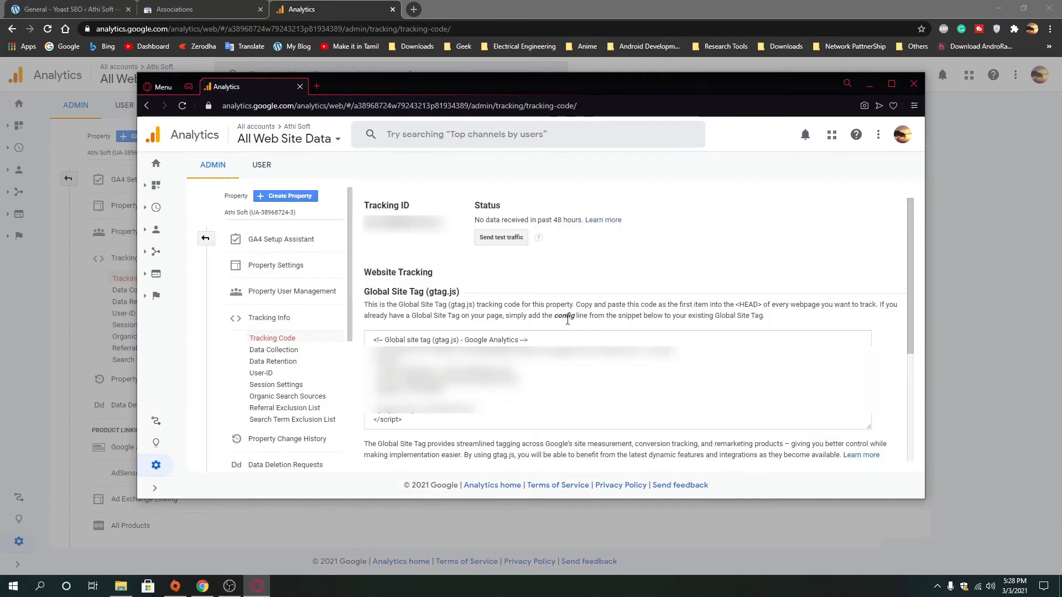